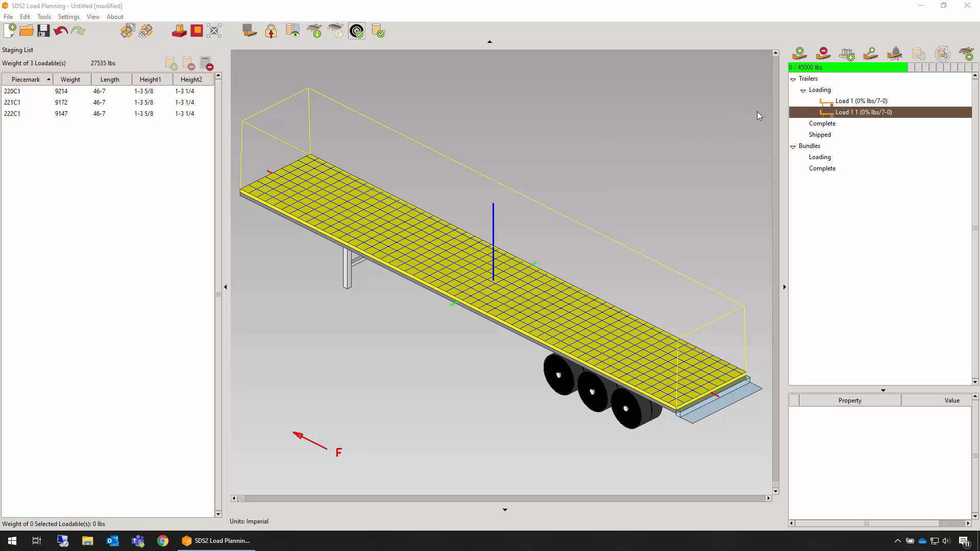
- Add column 220C1 from the Staging List to the Load 1 trailer
left_click(860, 100)
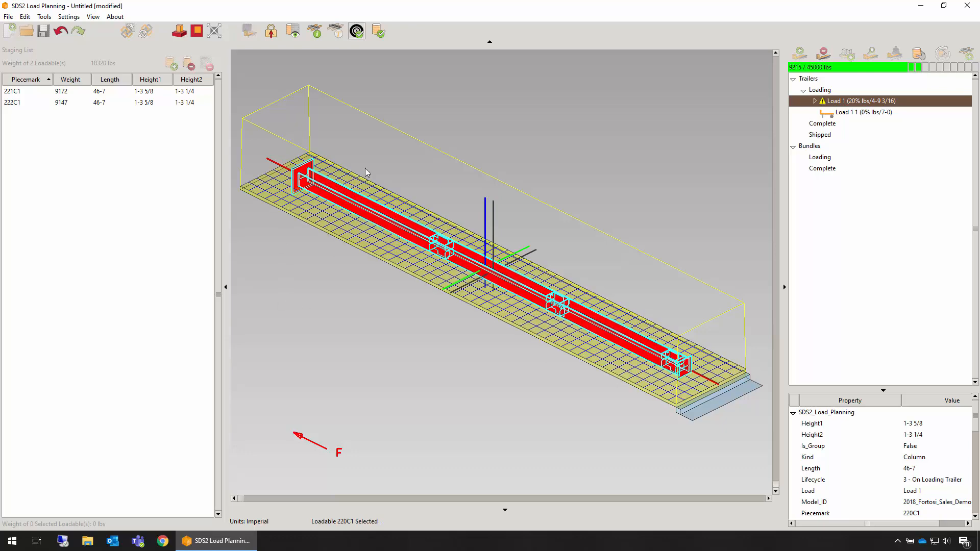
- Bring up the adjustment menu for column 220C1 to roll it 90° clockwise
right_click(366, 172)
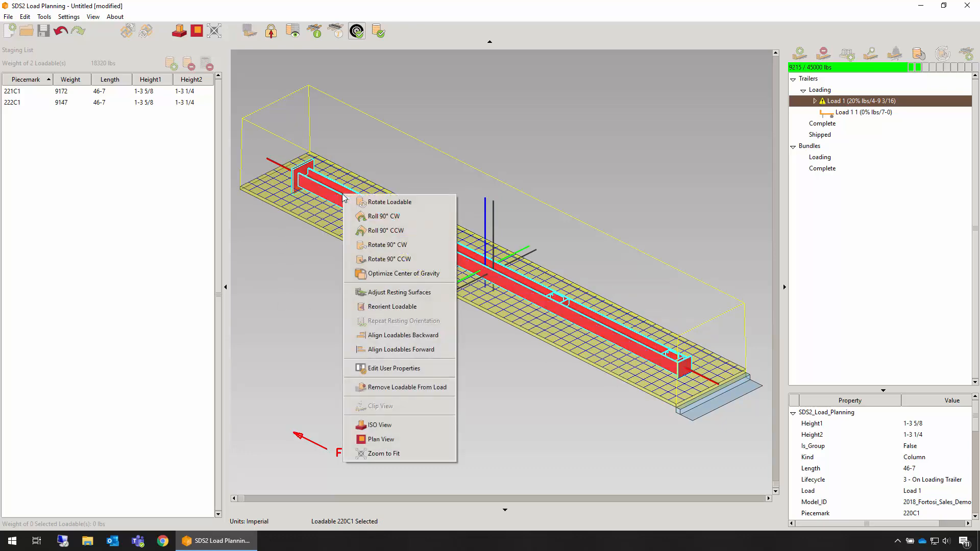
mouse_move(383, 215)
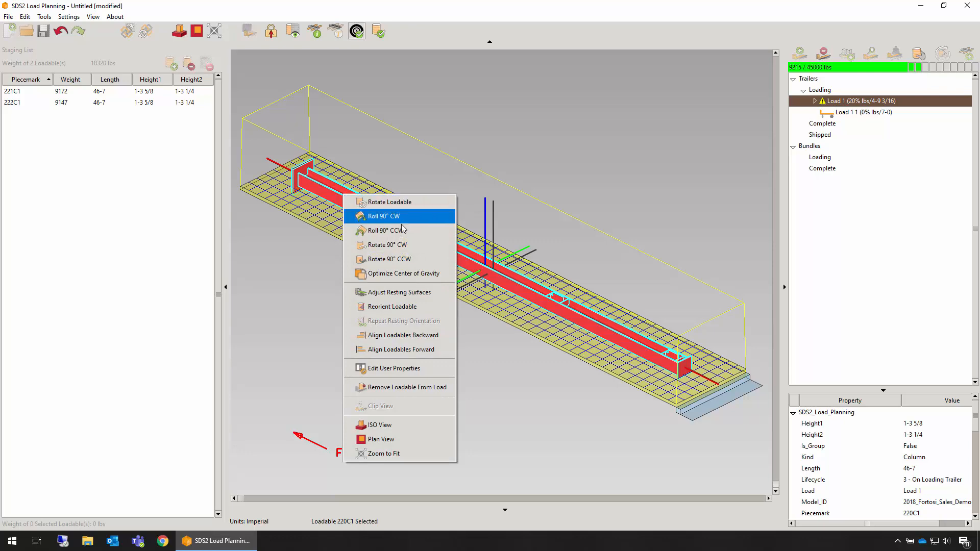
mouse_move(569, 144)
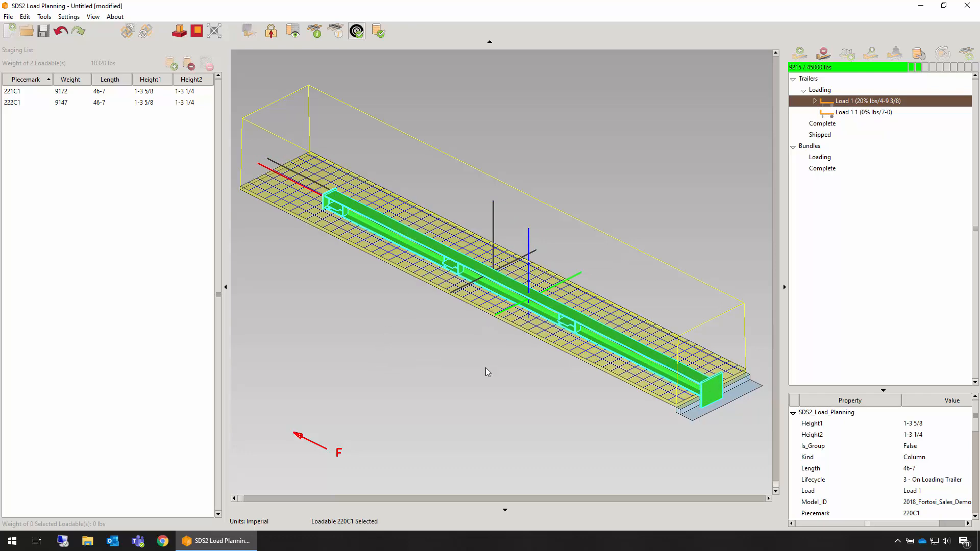
- Add column 221C1 to Load 1 beside 220C1, bringing the trailer to 41%
left_click(14, 92)
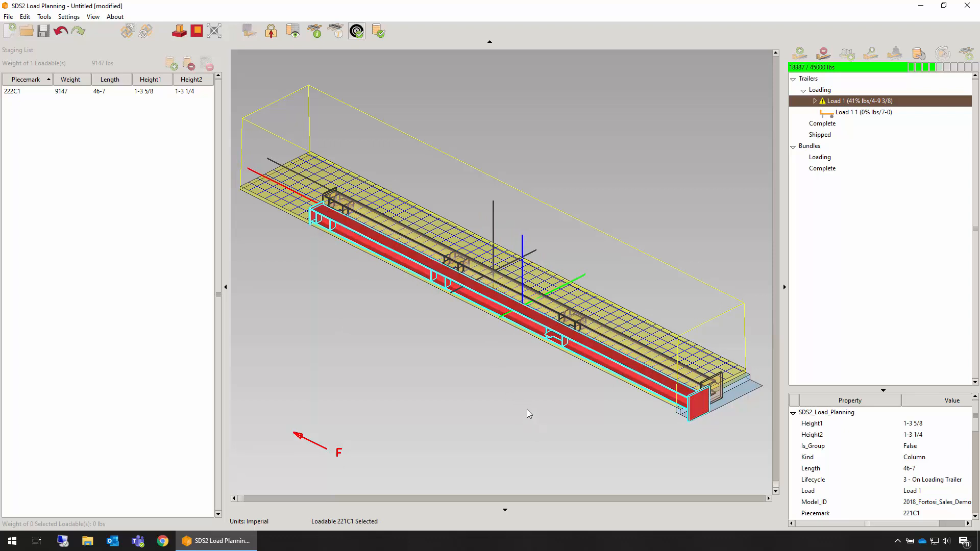
mouse_move(529, 414)
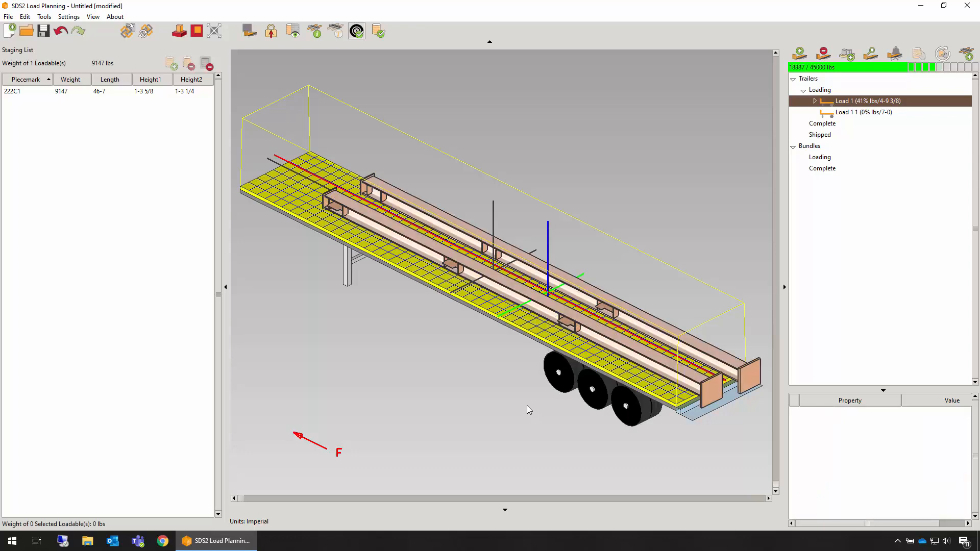
mouse_move(369, 383)
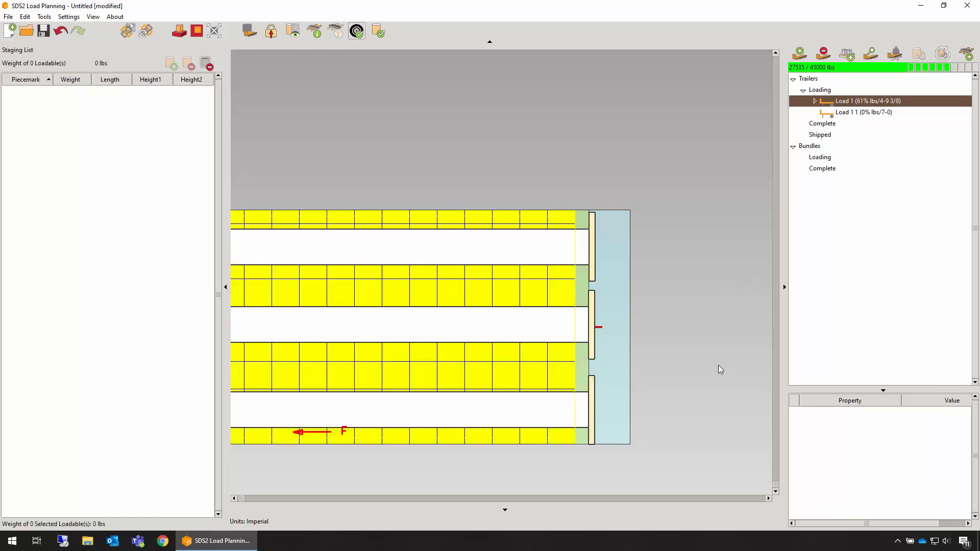
mouse_move(560, 395)
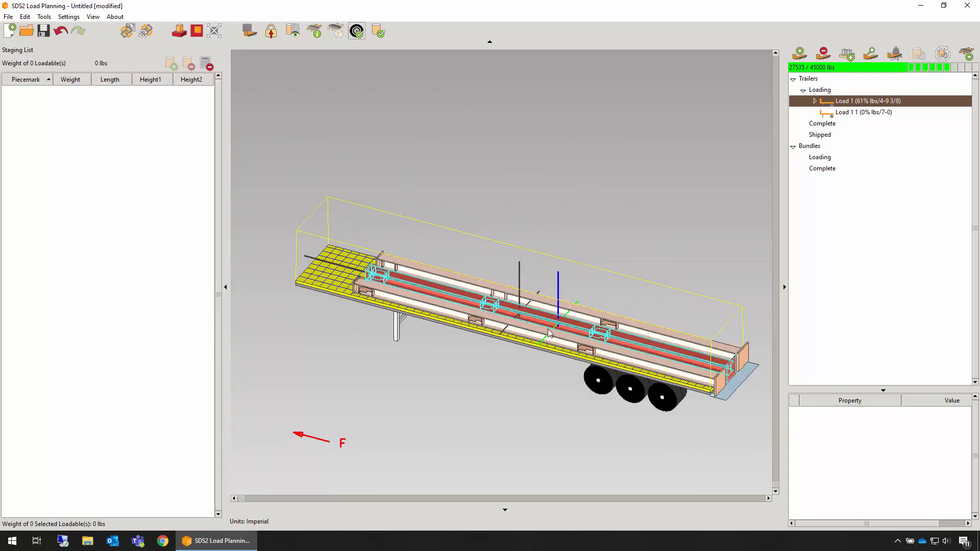
- Expand Load 1 to show columns 220C1, 221C1 and 222C1 at 61% capacity
left_click(815, 100)
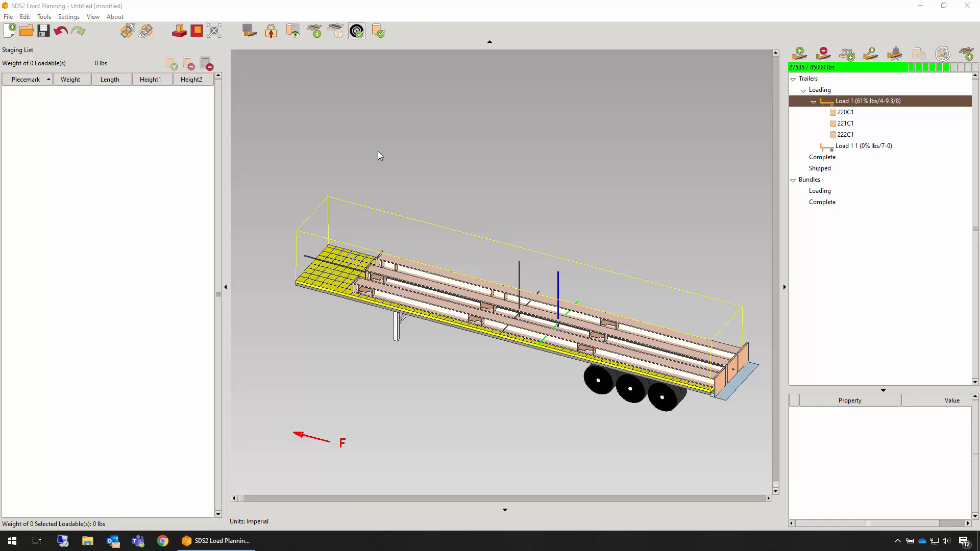
mouse_move(354, 145)
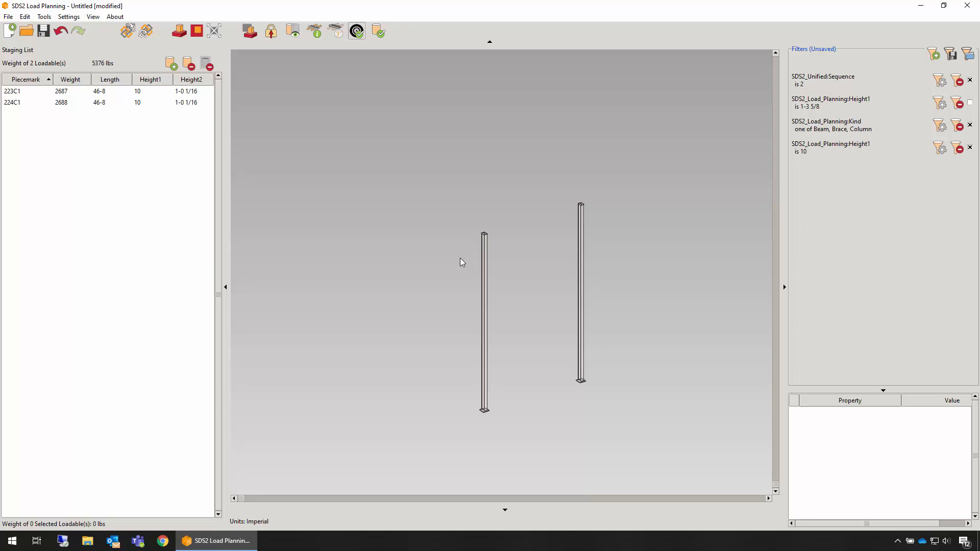
mouse_move(249, 30)
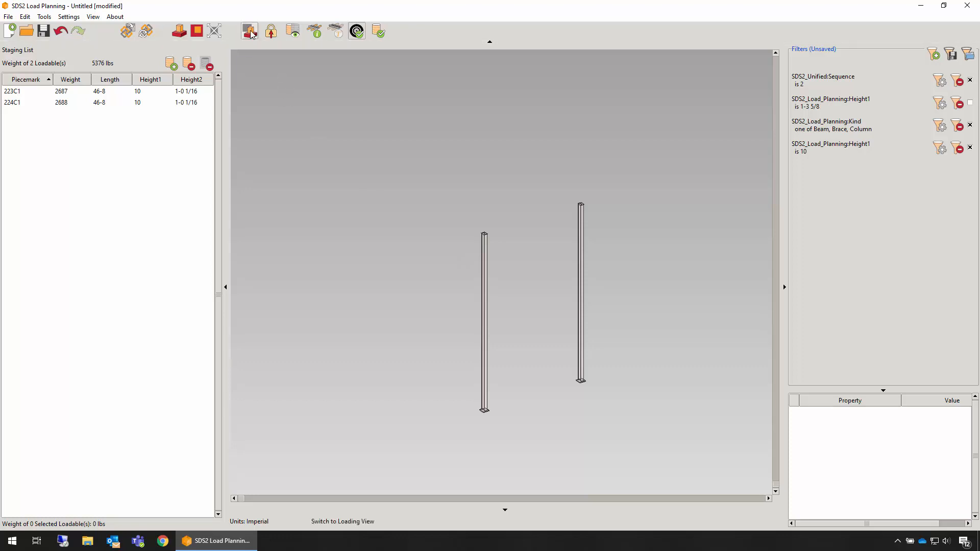
- Return to the loading view and add a dunnage layer atop the three columns
left_click(248, 31)
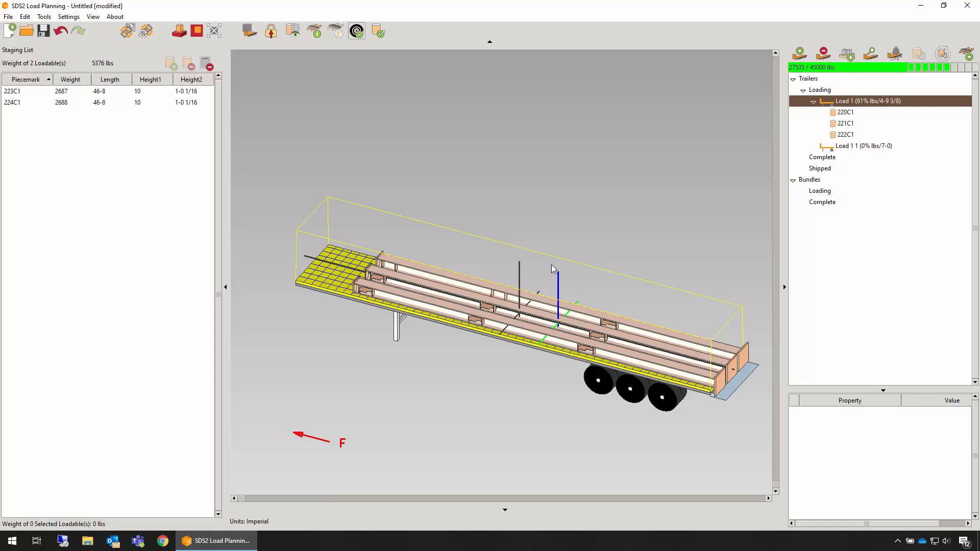
mouse_move(734, 93)
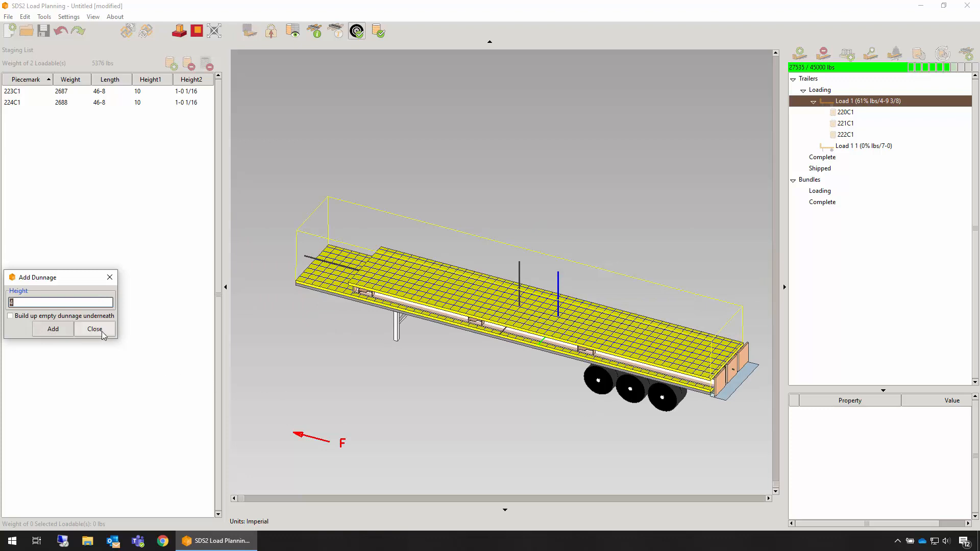
left_click(94, 329)
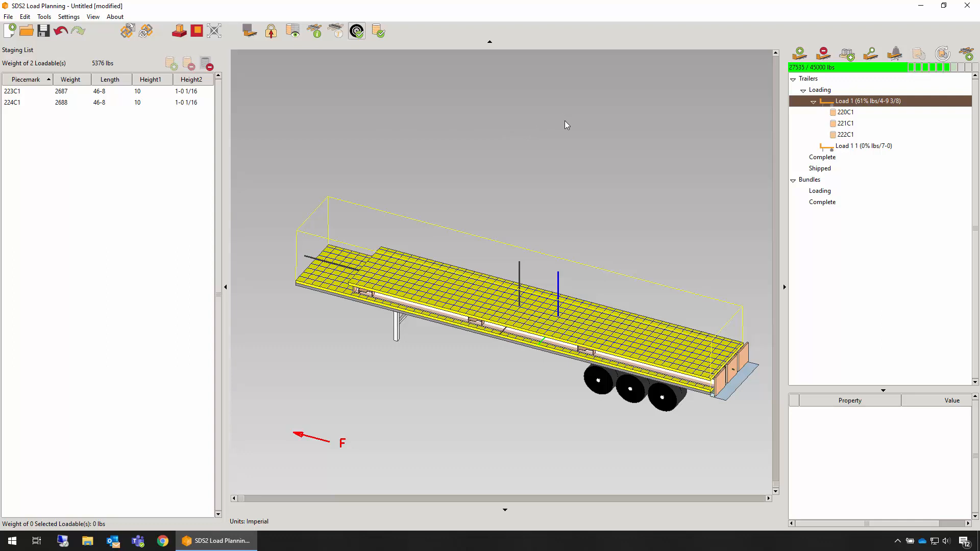
mouse_move(943, 53)
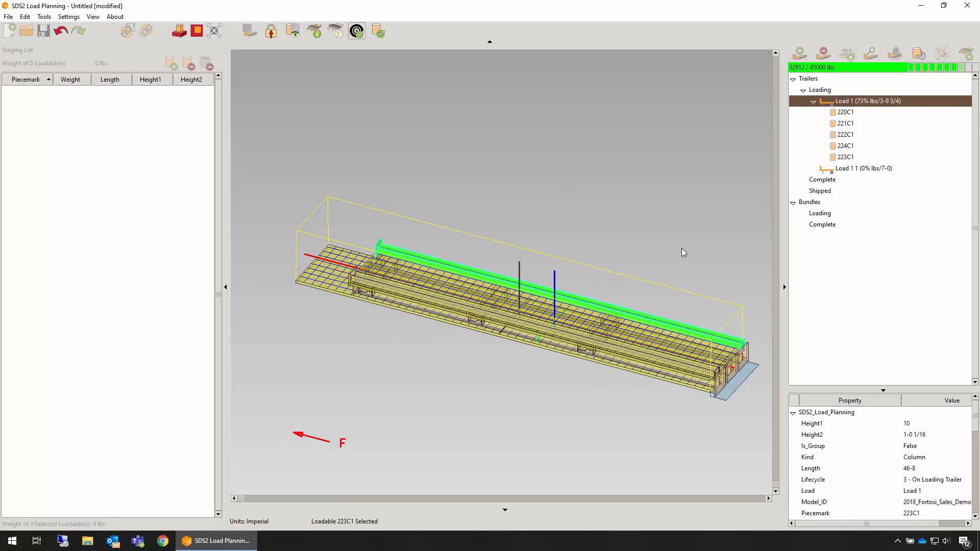
mouse_move(678, 256)
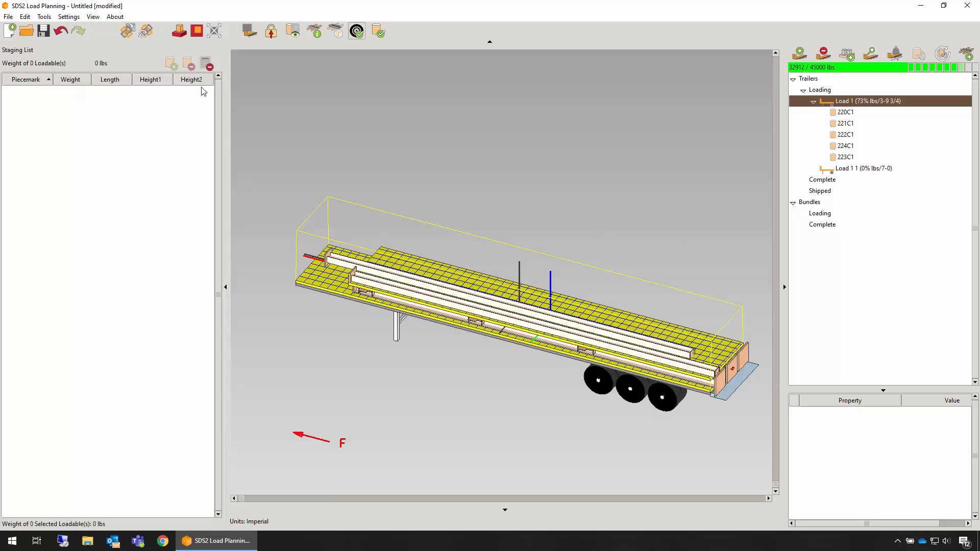
- Move columns 223C1 and 224C1 apart on the upper dunnage layer
left_click(61, 31)
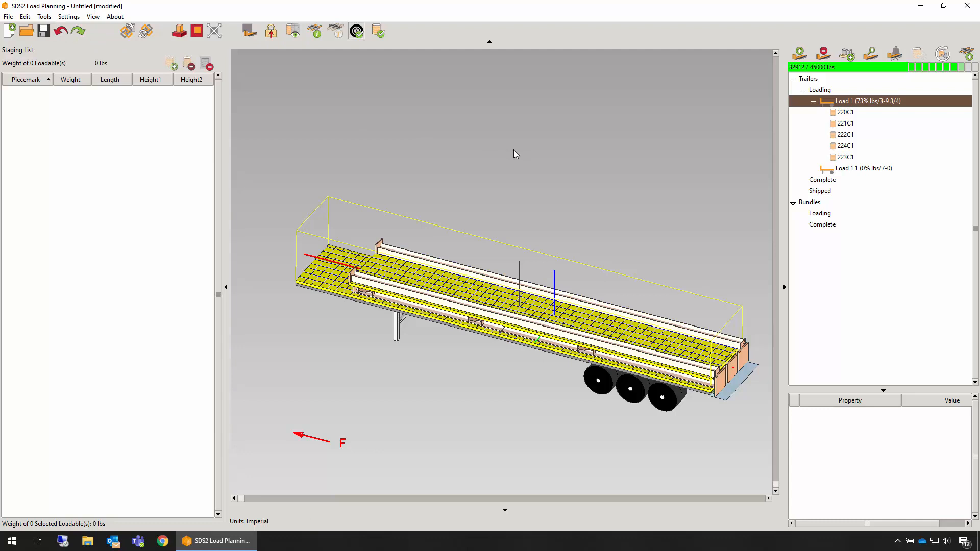
mouse_move(530, 166)
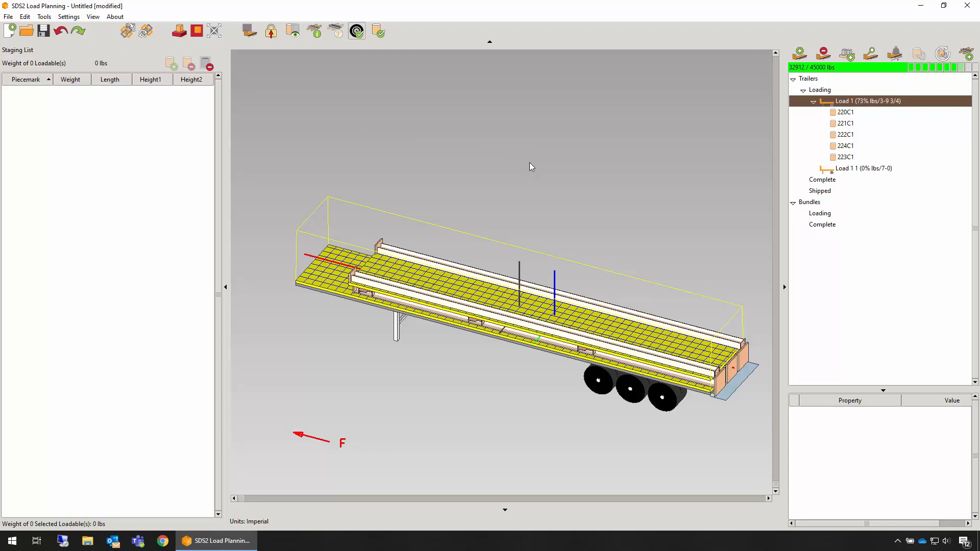